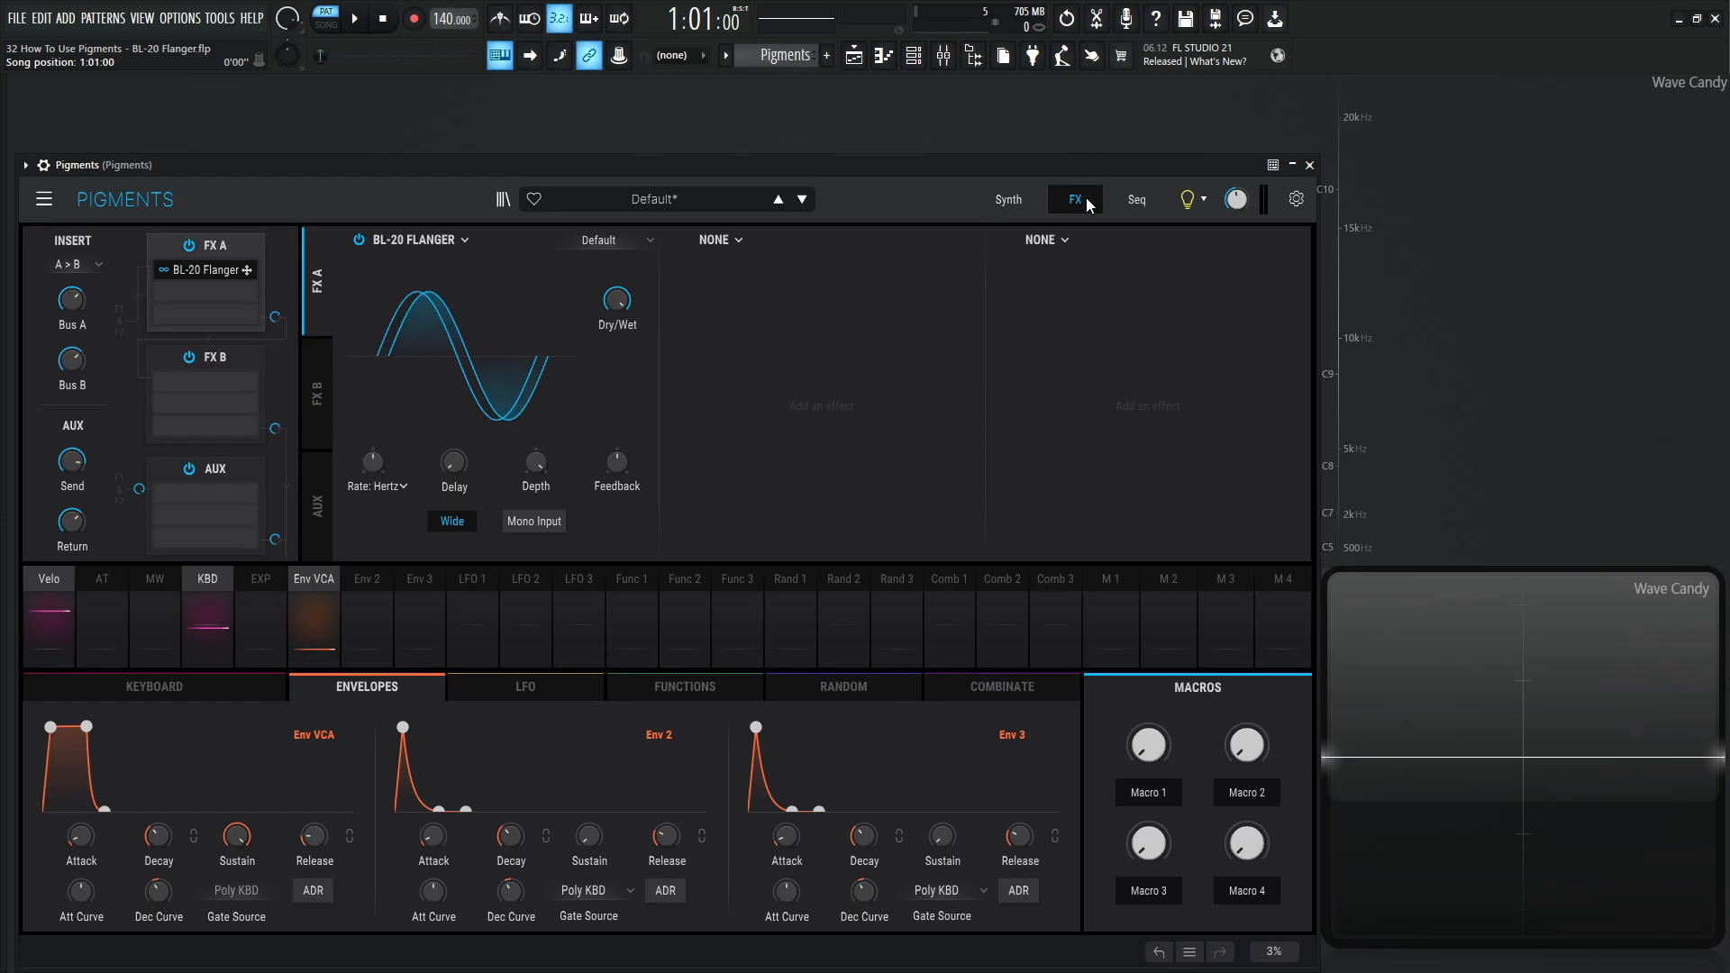
# Raise the BL-20 Flanger's Dry/Wet mix in FX A to around 49%.
pyautogui.click(409, 240)
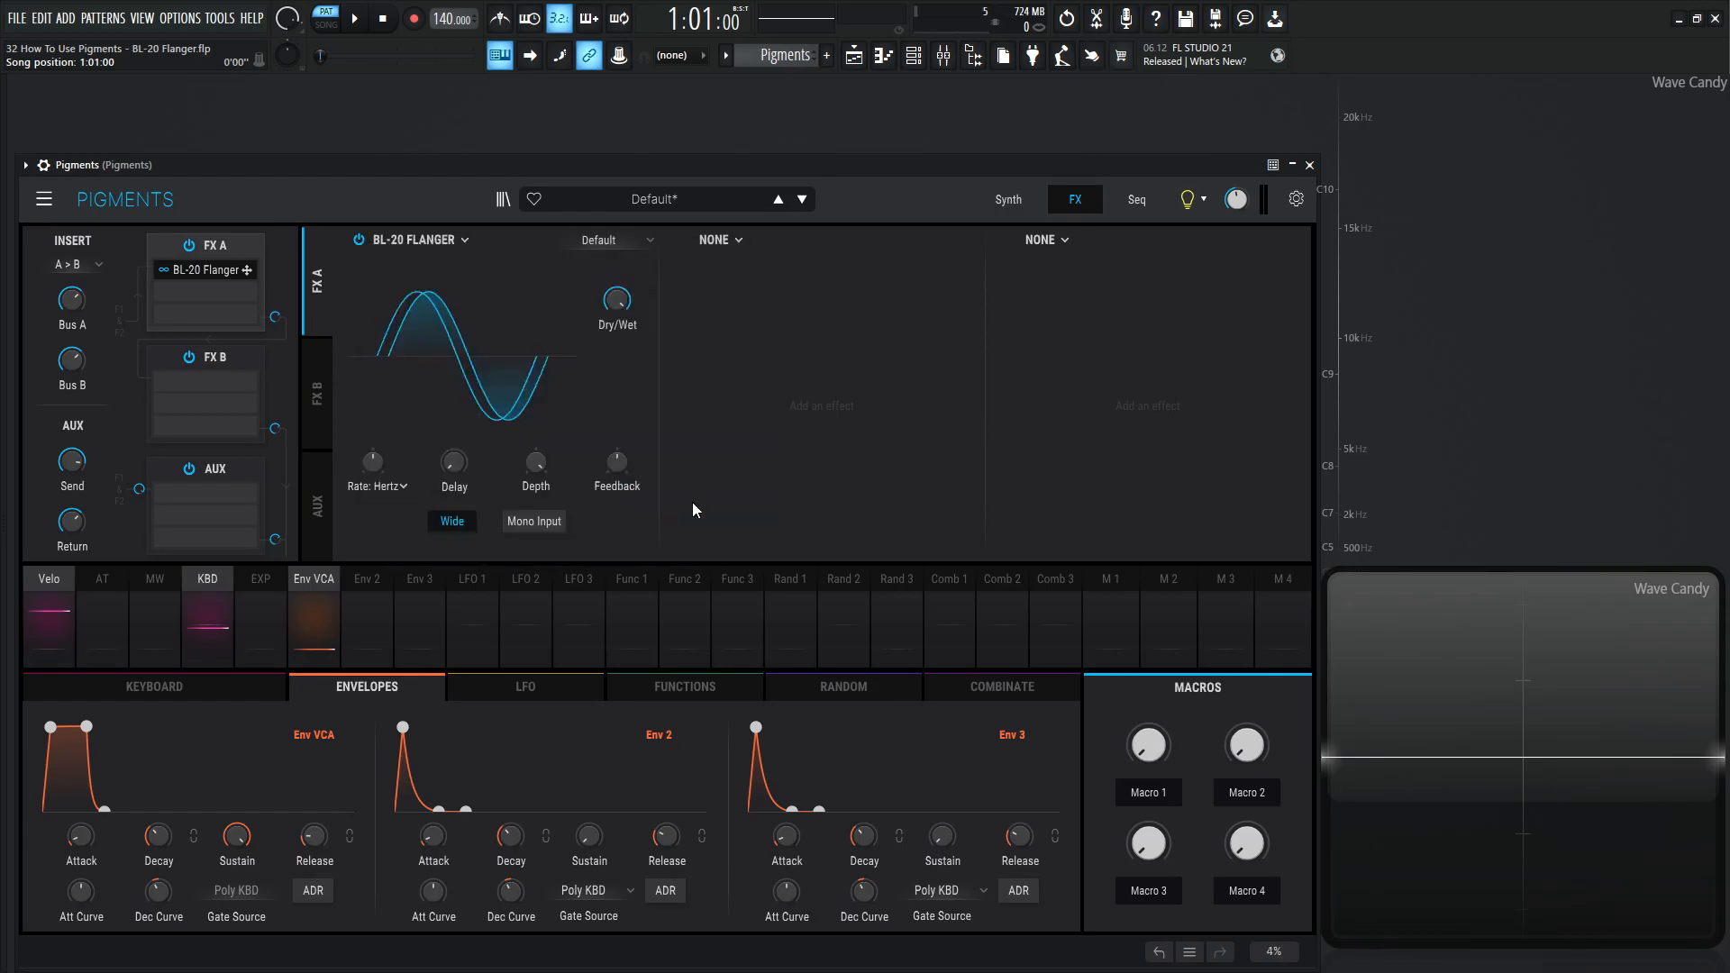
pyautogui.click(614, 240)
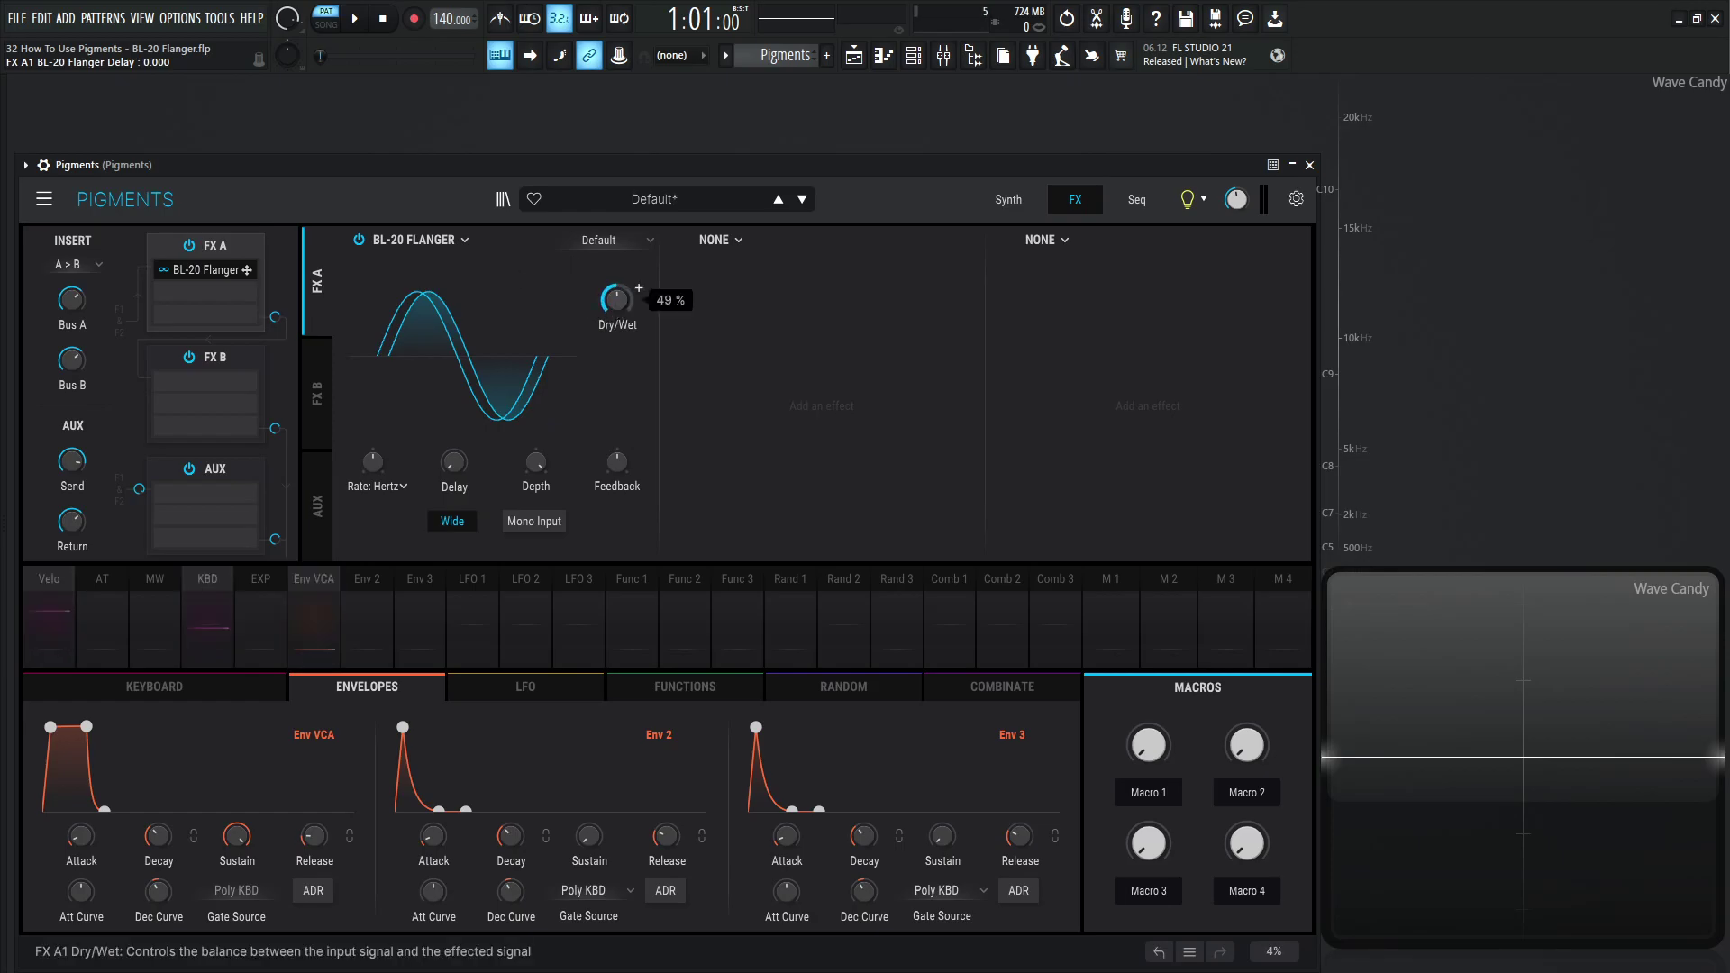
pyautogui.click(1005, 200)
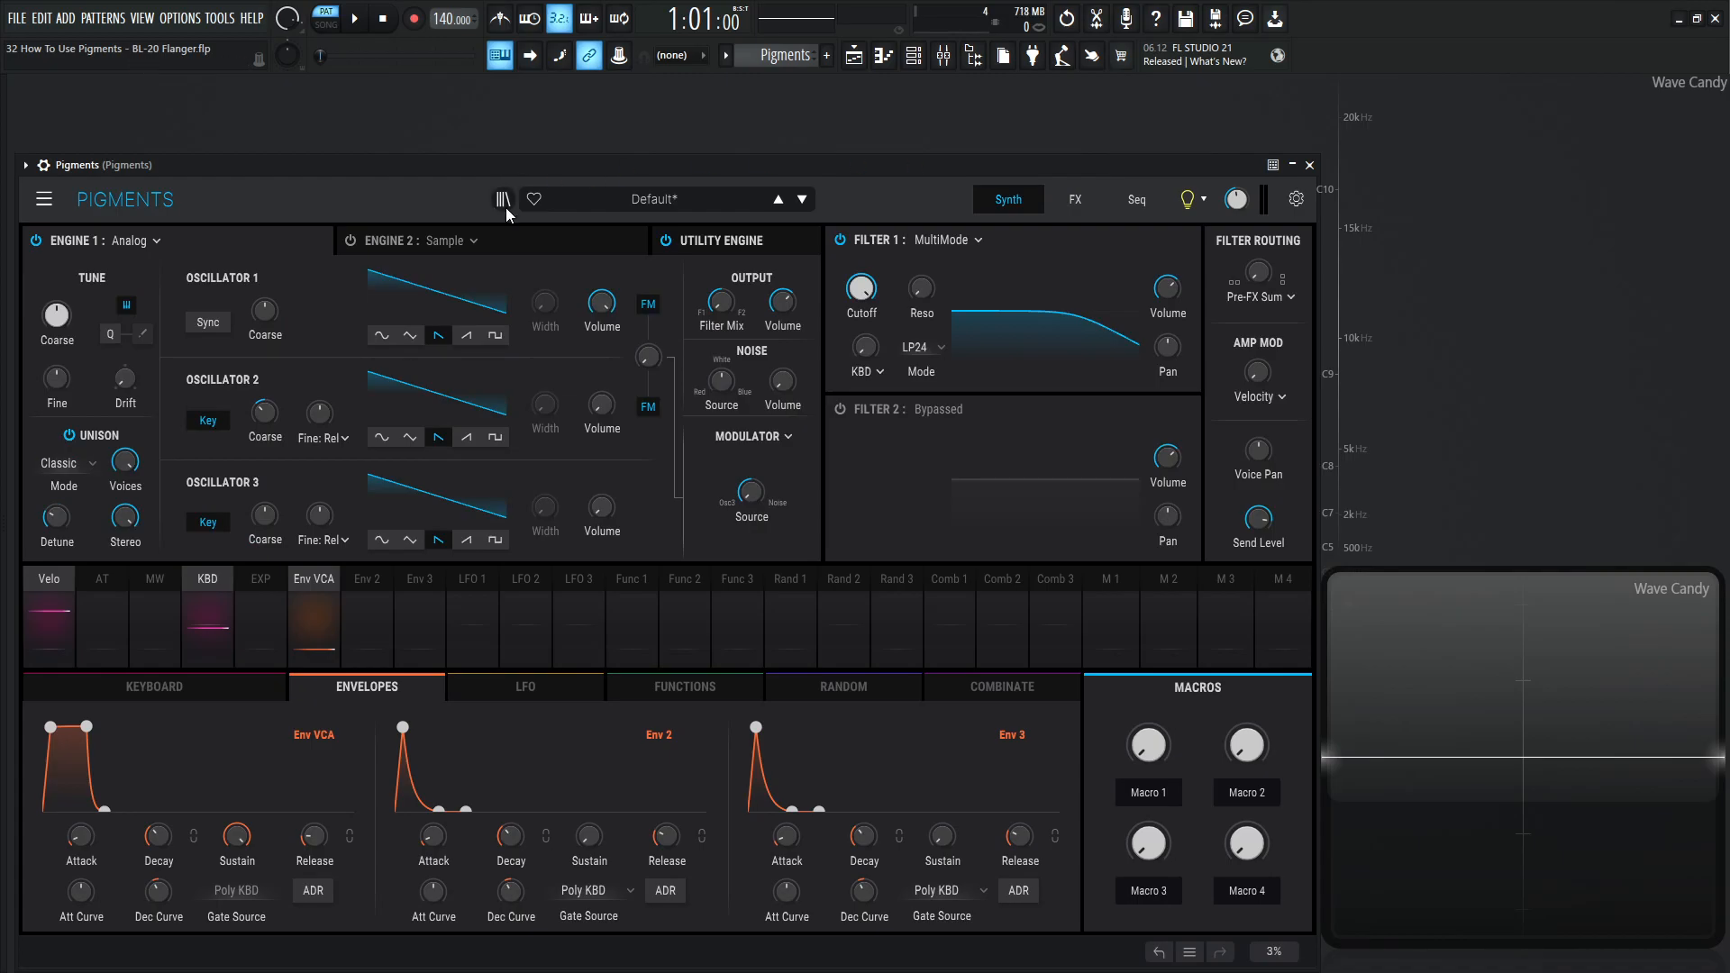
pyautogui.moveTo(1142, 196)
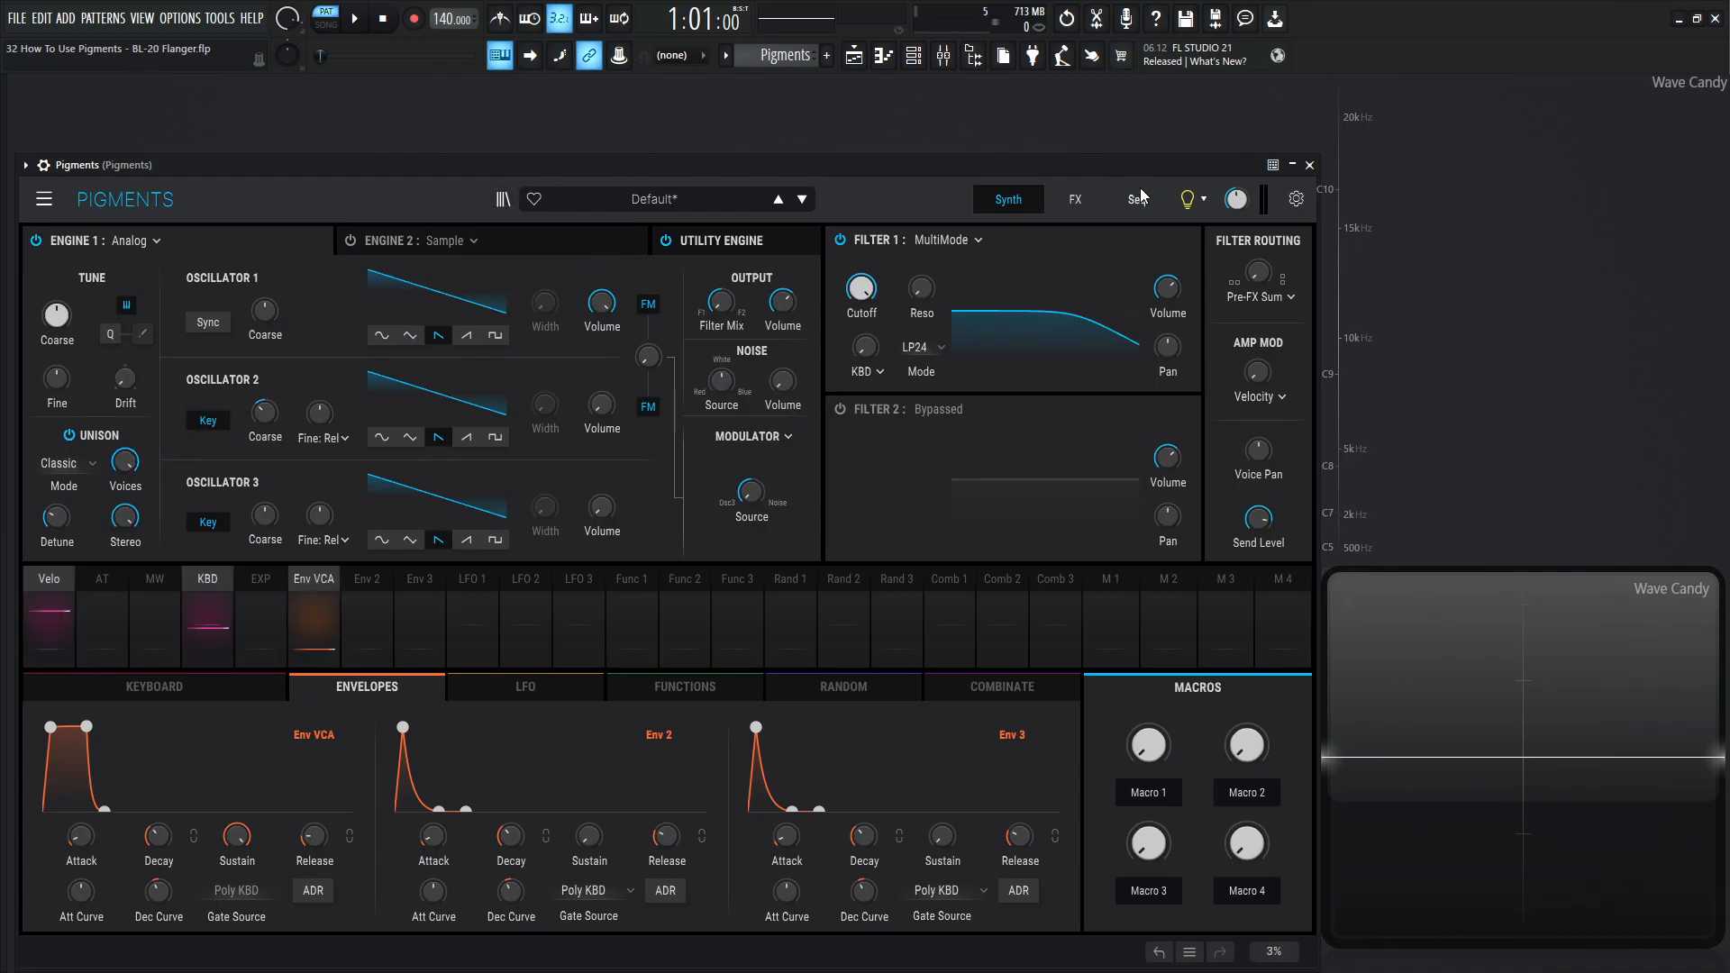
pyautogui.click(1072, 200)
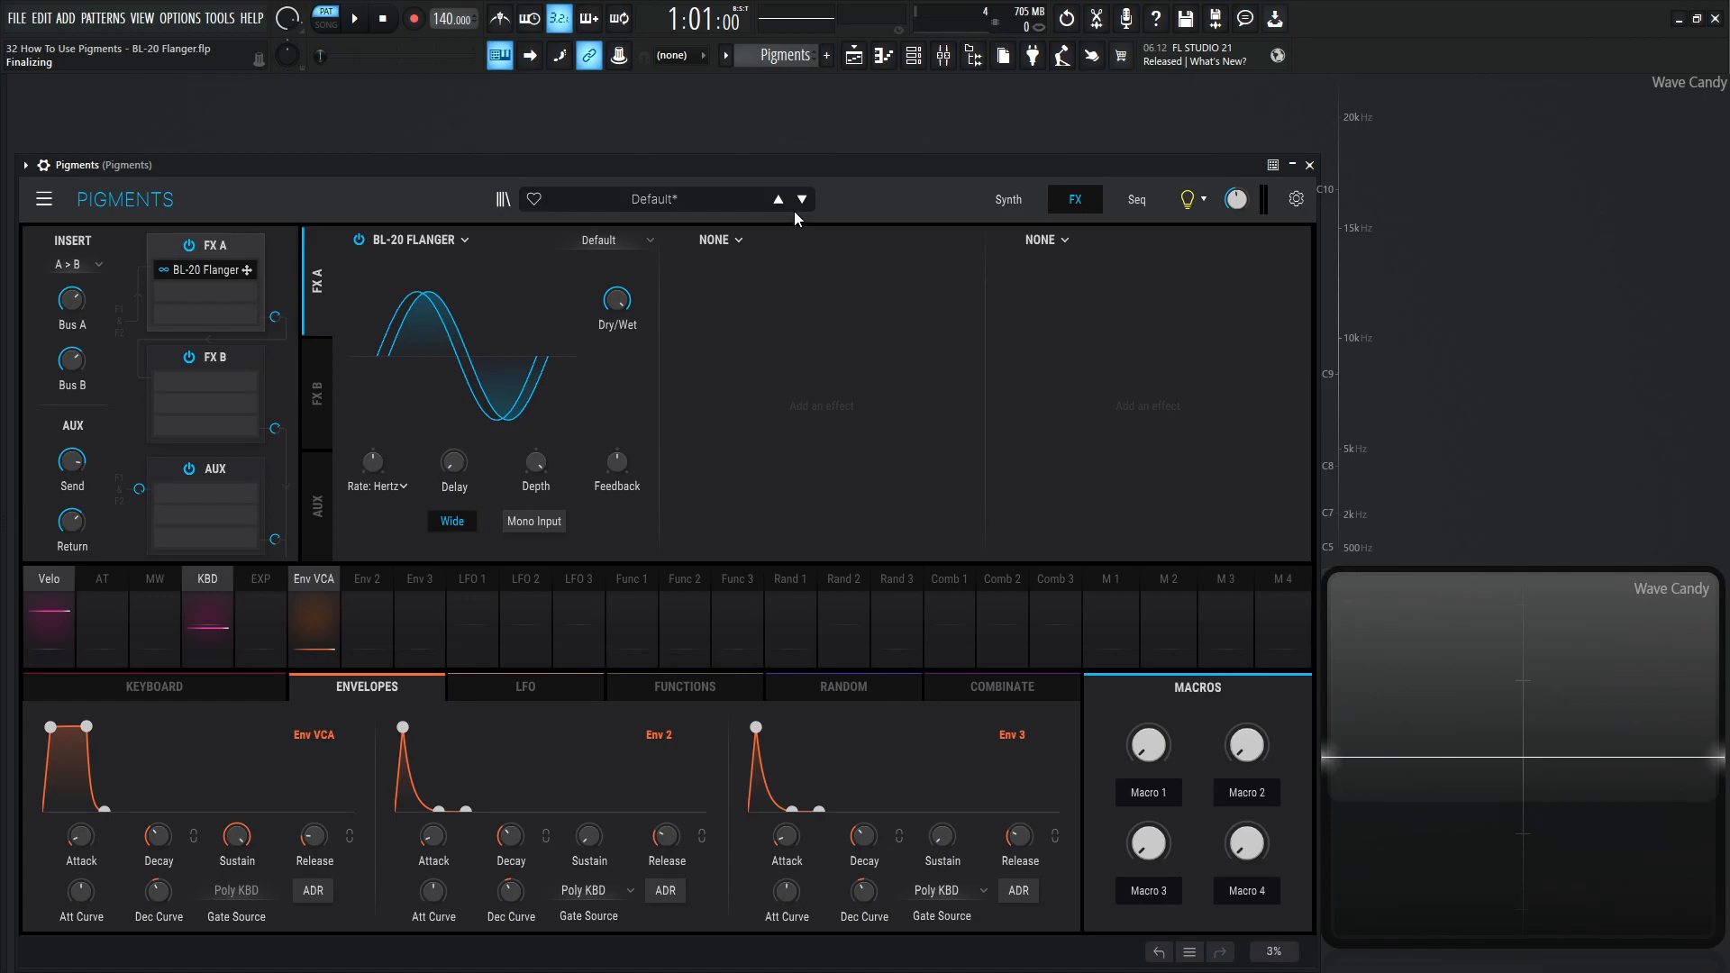
pyautogui.moveTo(453, 463)
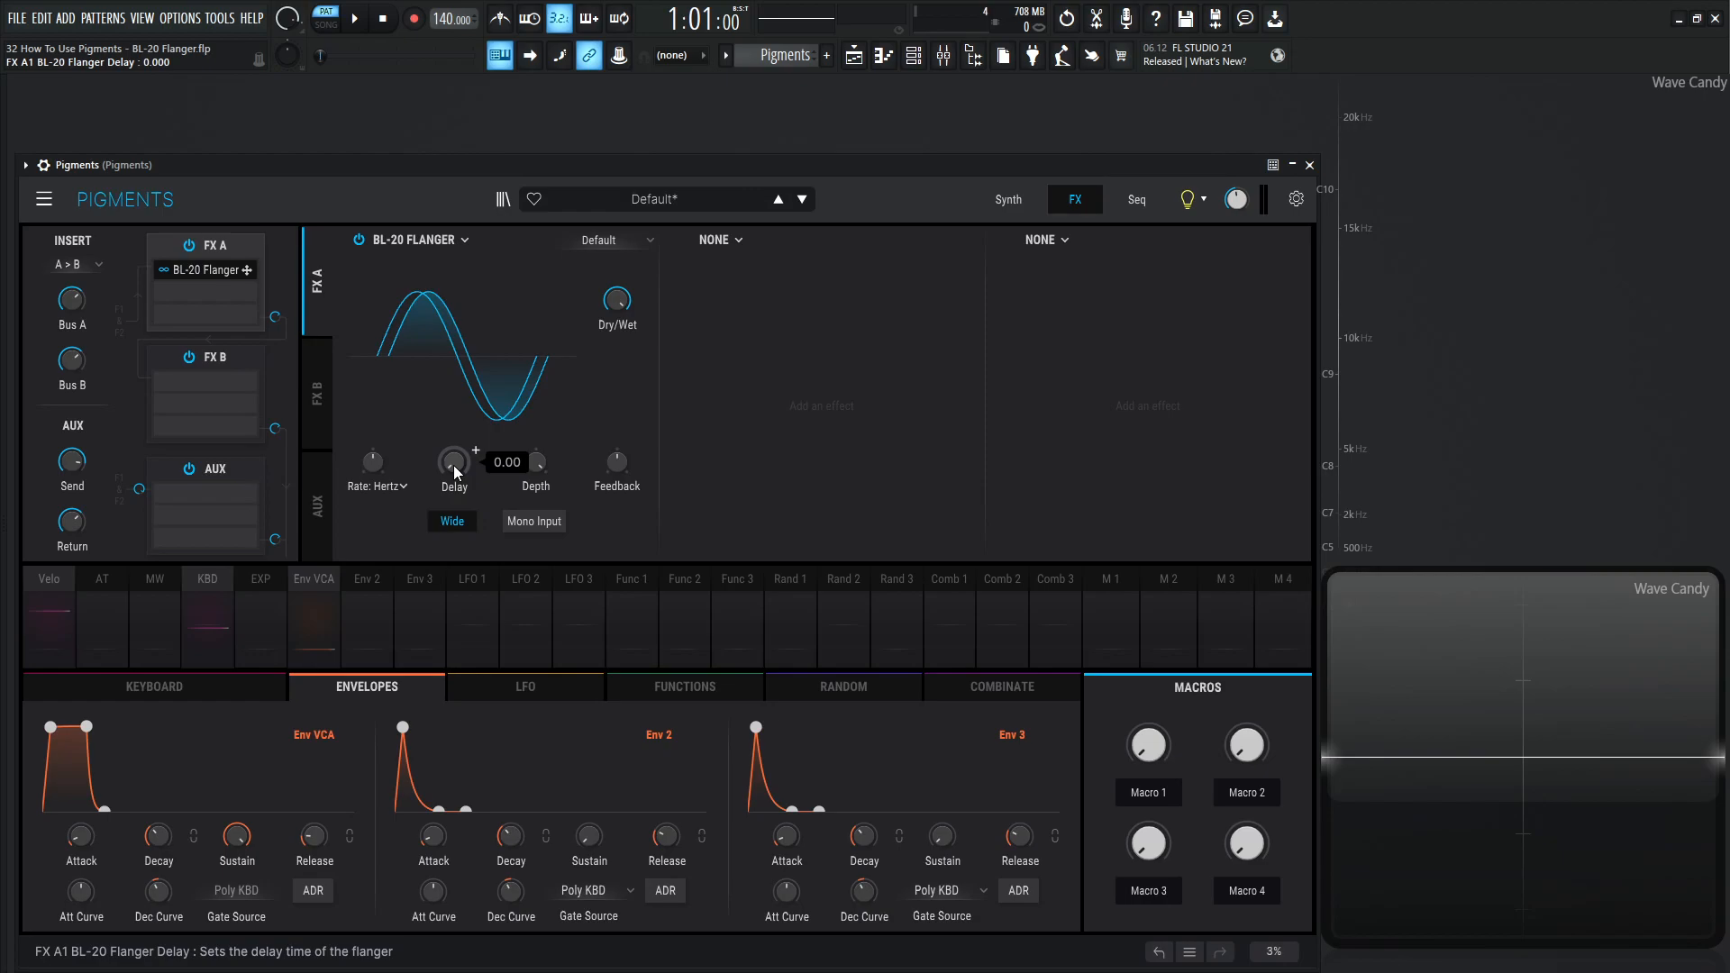
pyautogui.moveTo(452, 461); pyautogui.dragTo(453, 453)
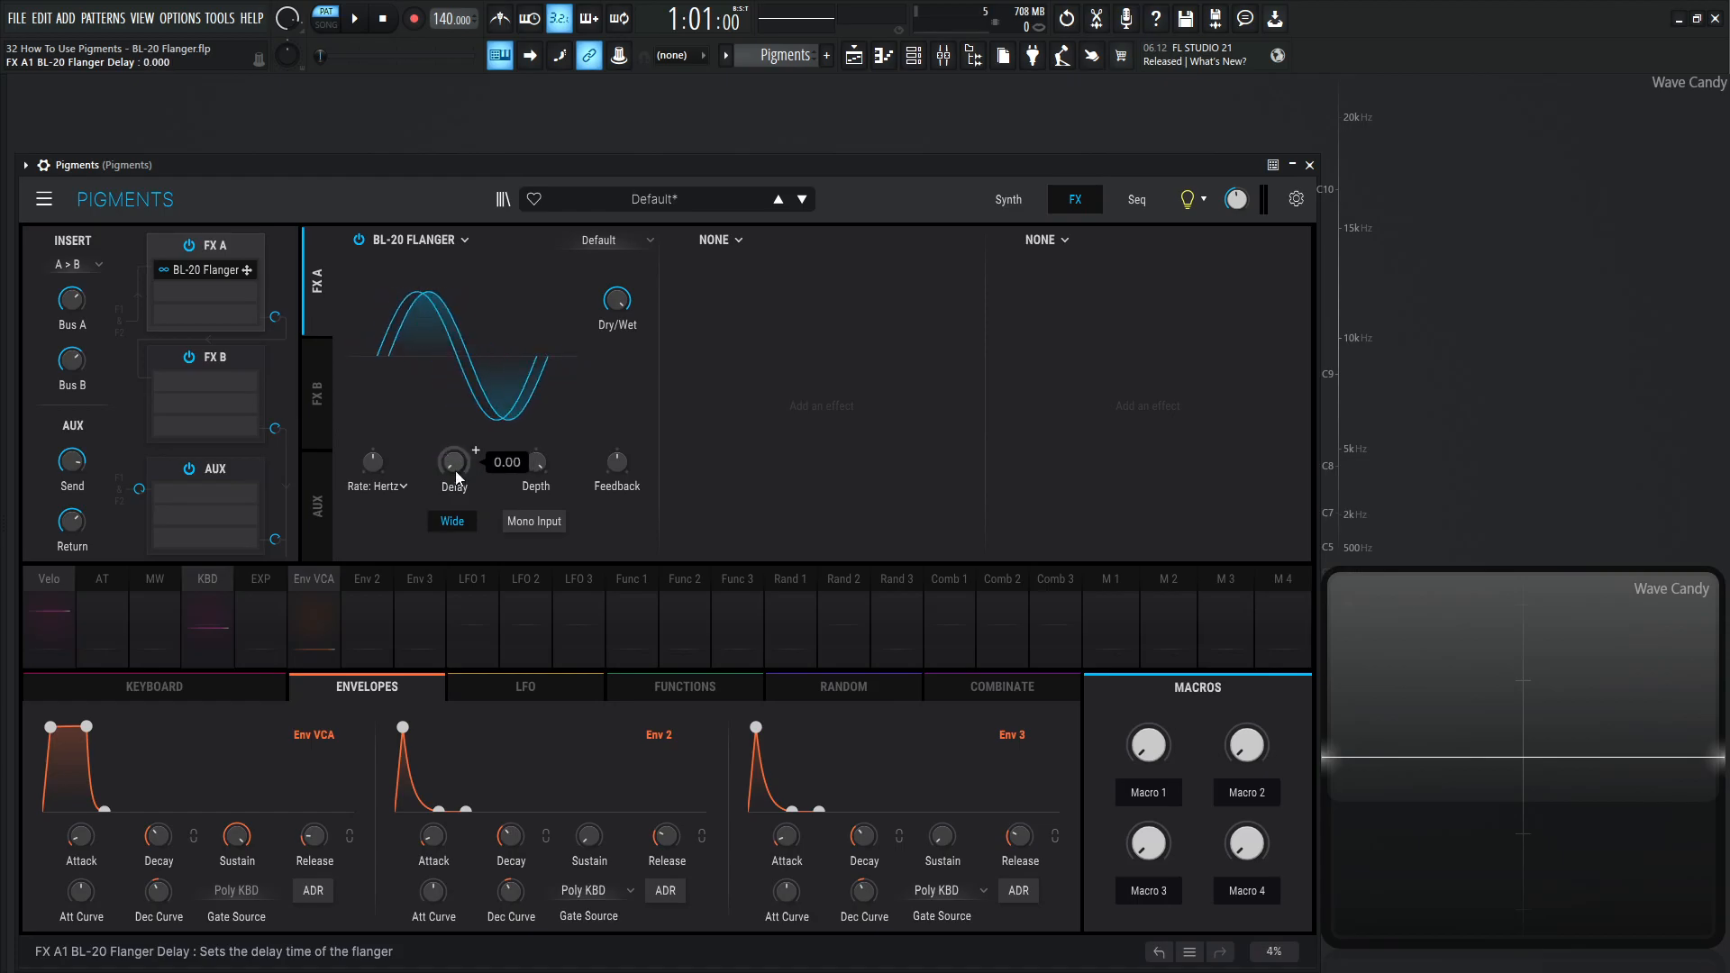
pyautogui.moveTo(465, 452)
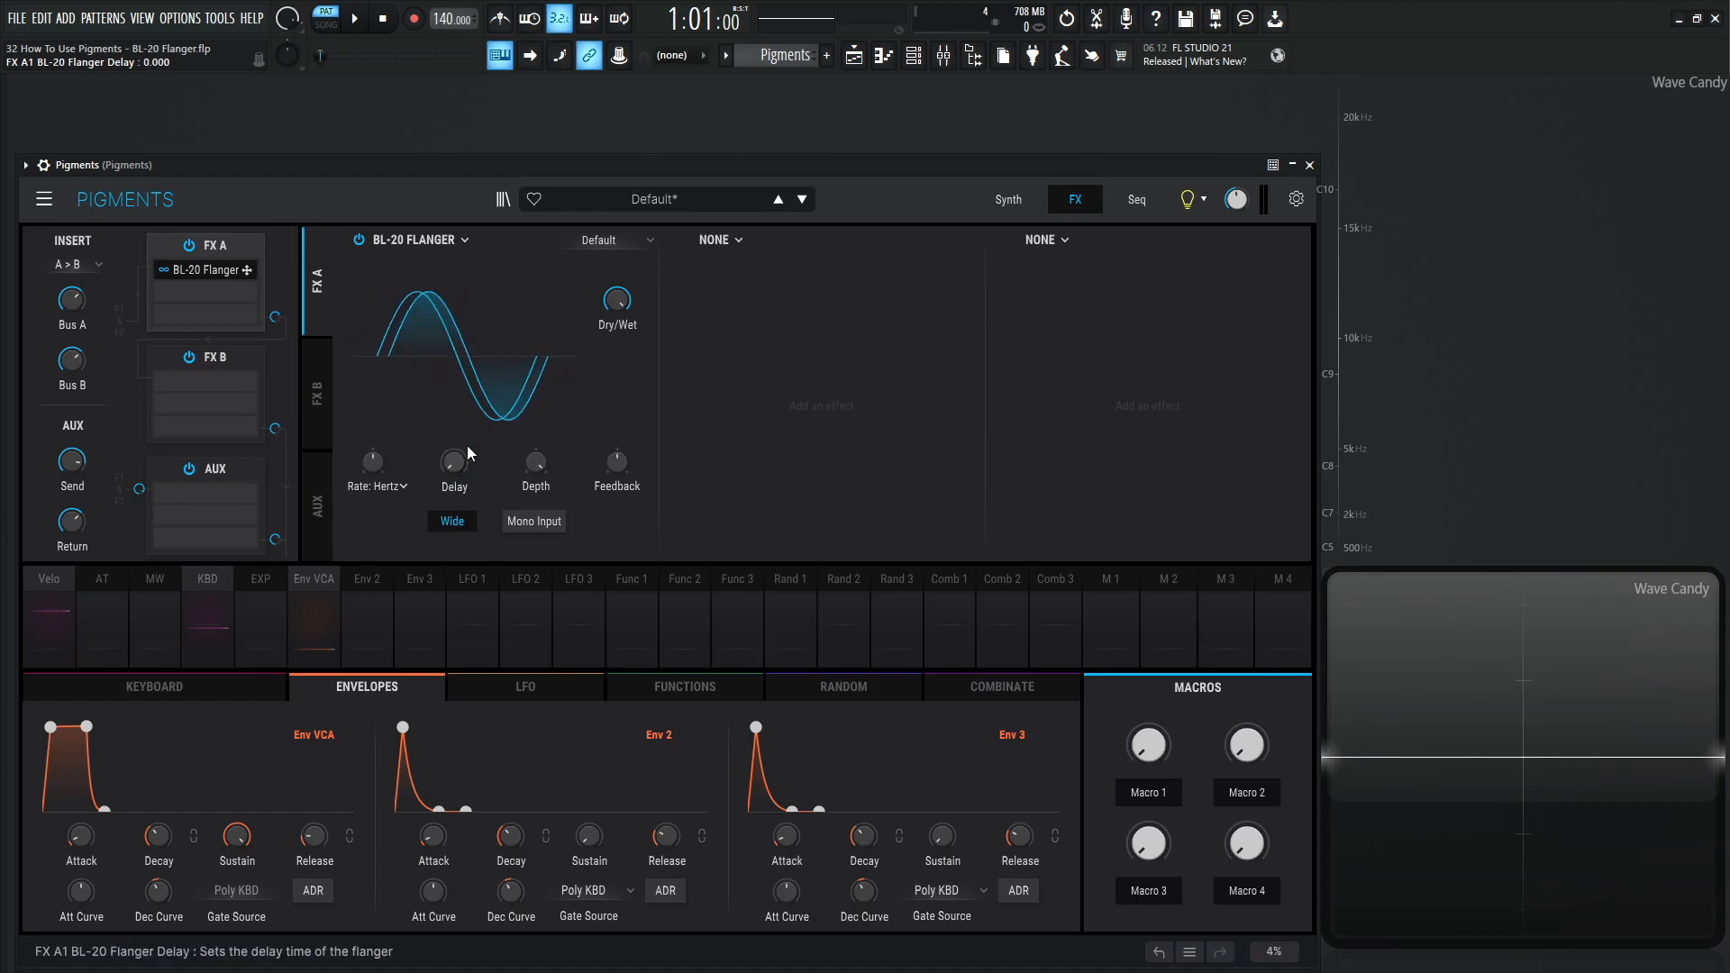
pyautogui.moveTo(371, 461)
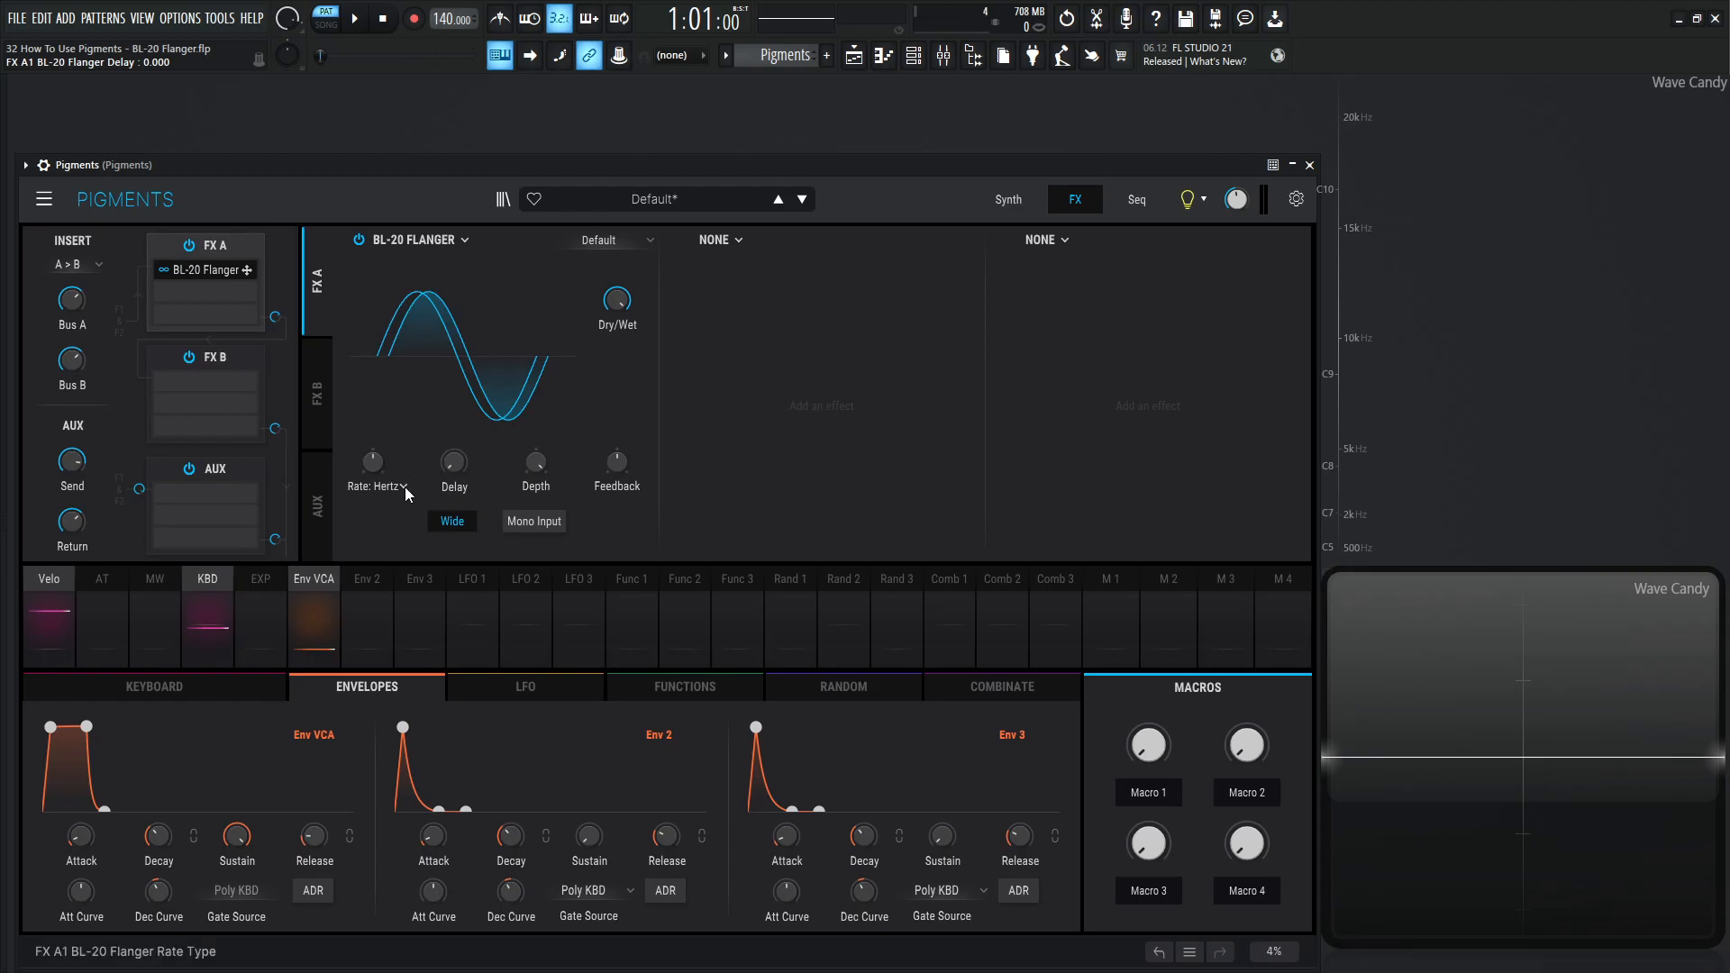
pyautogui.click(381, 485)
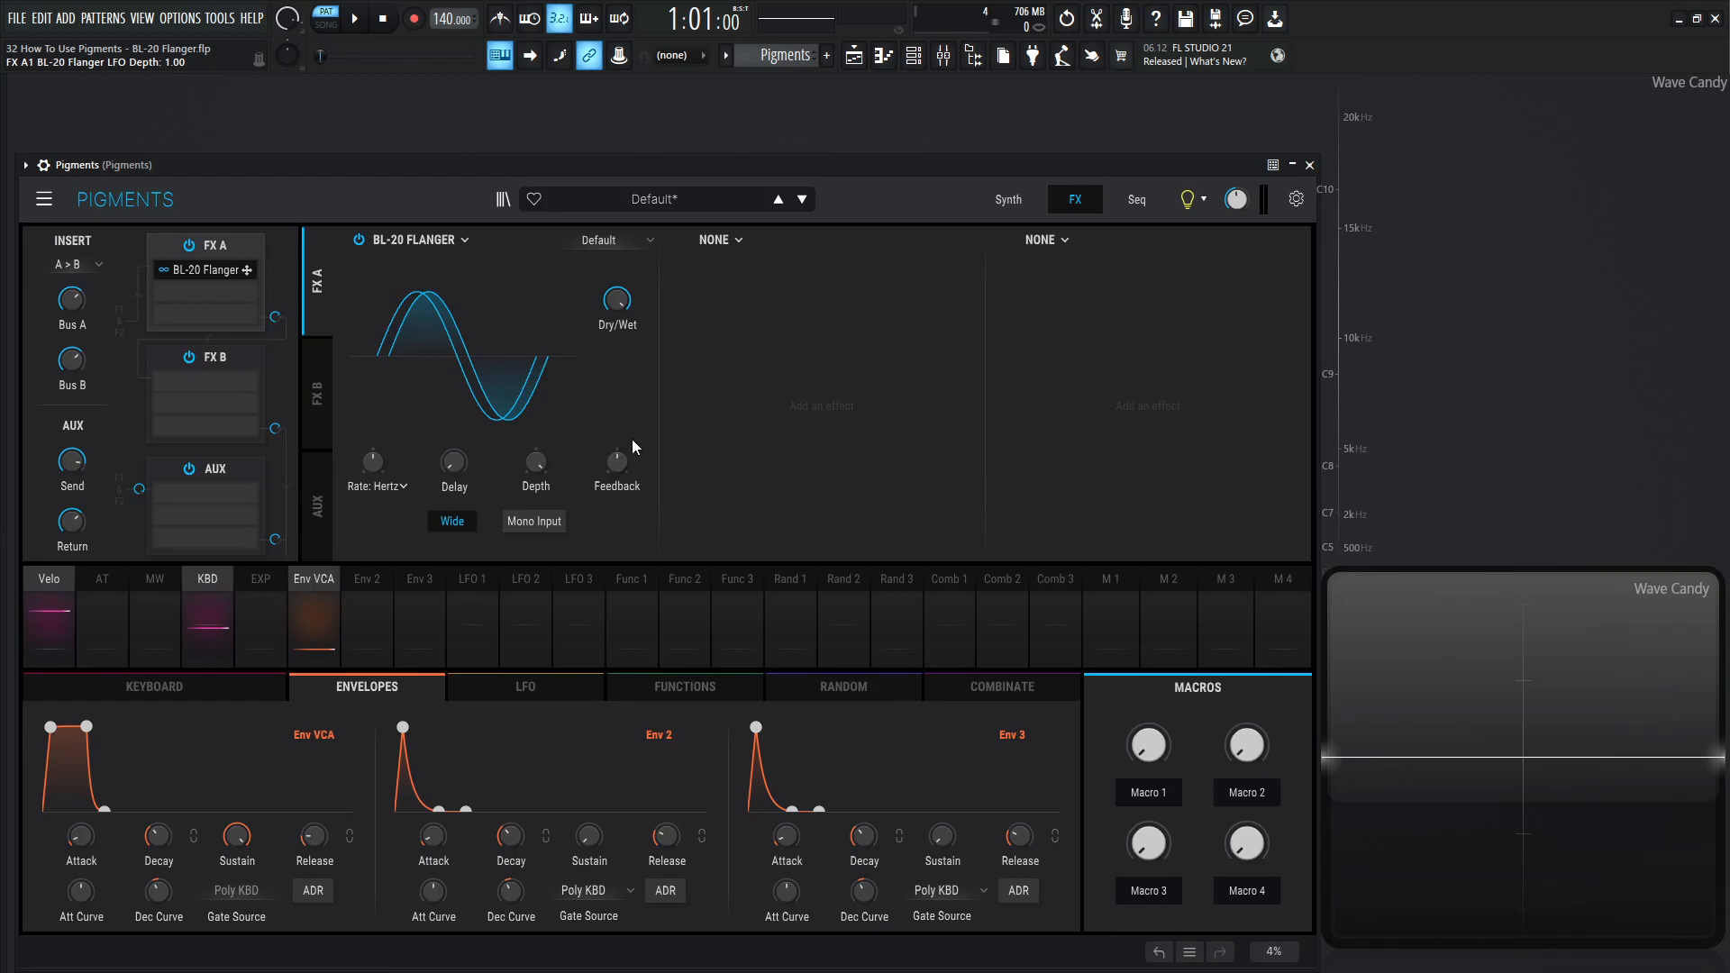
pyautogui.moveTo(451, 521)
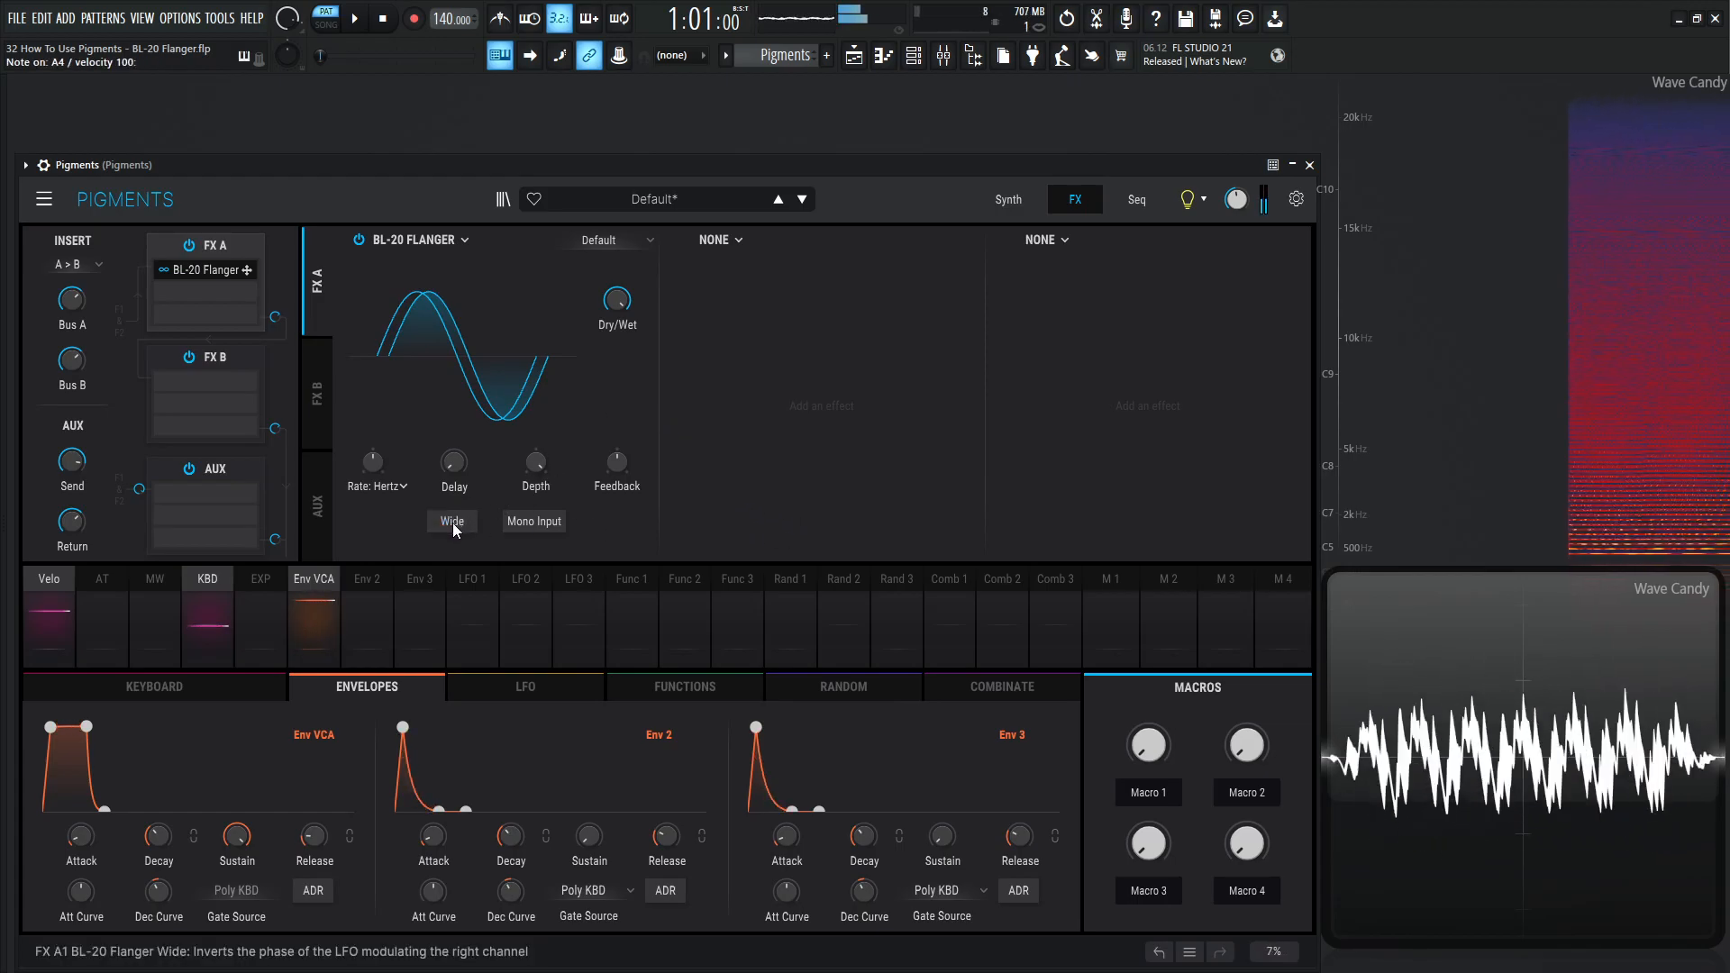
# Toggle the flanger's Wide stereo mode on and off while notes play, leaving Wide on.
pyautogui.click(450, 521)
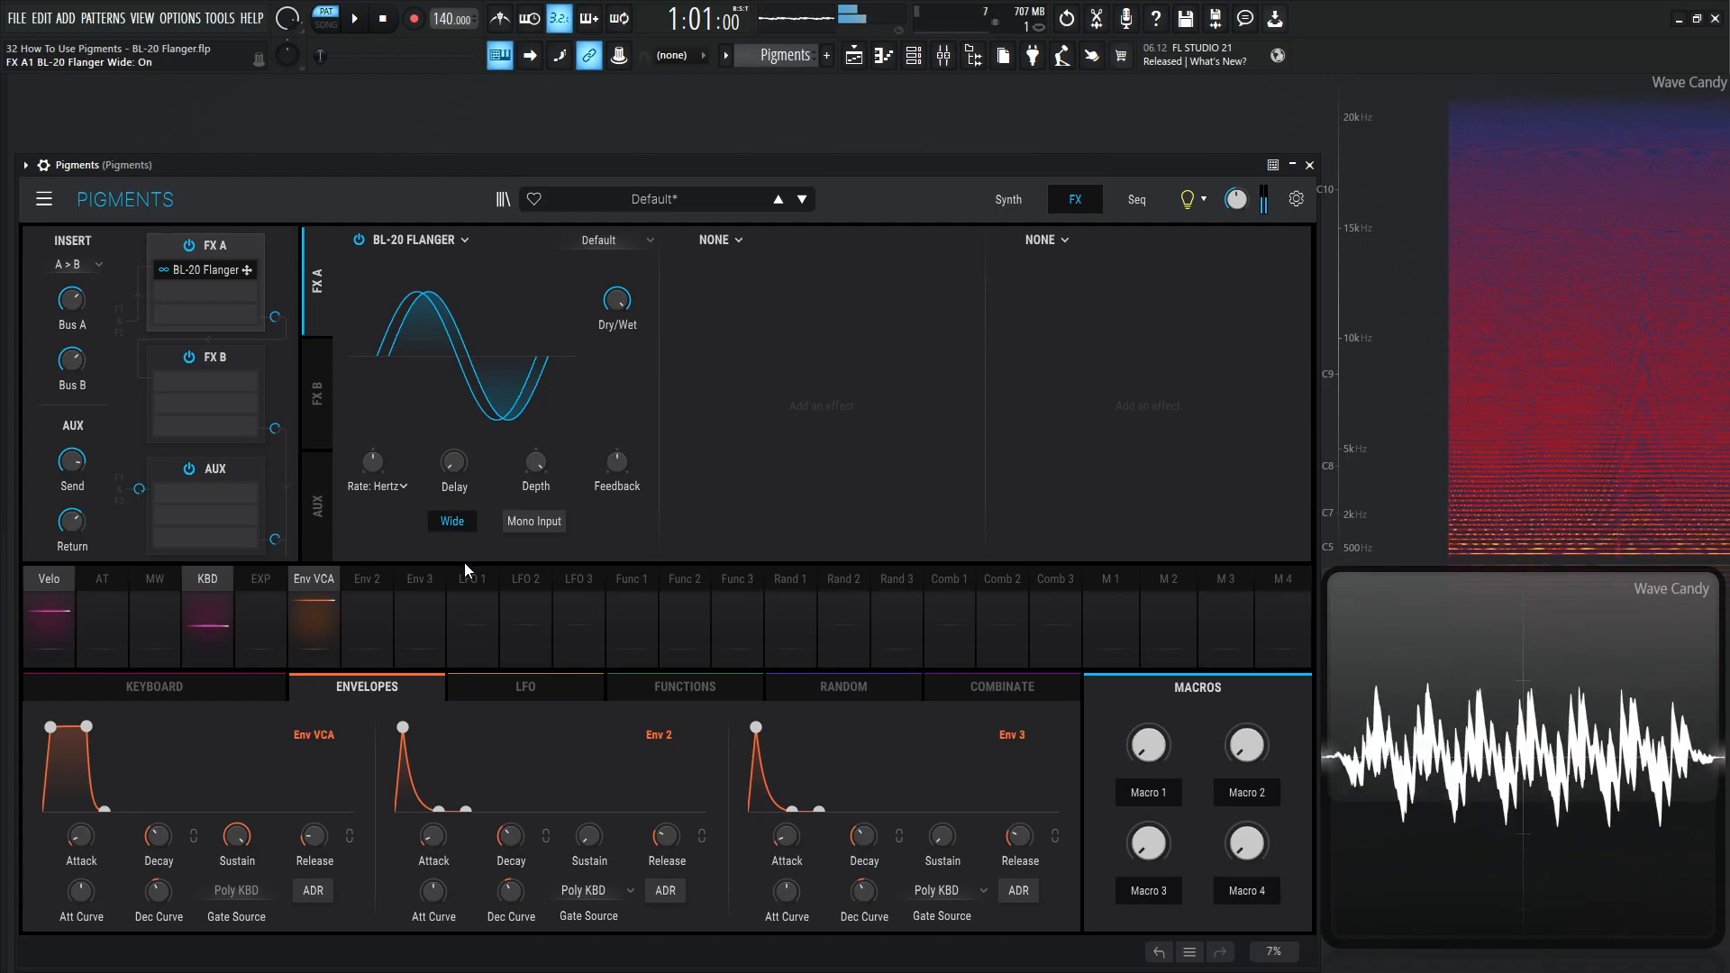
pyautogui.click(450, 520)
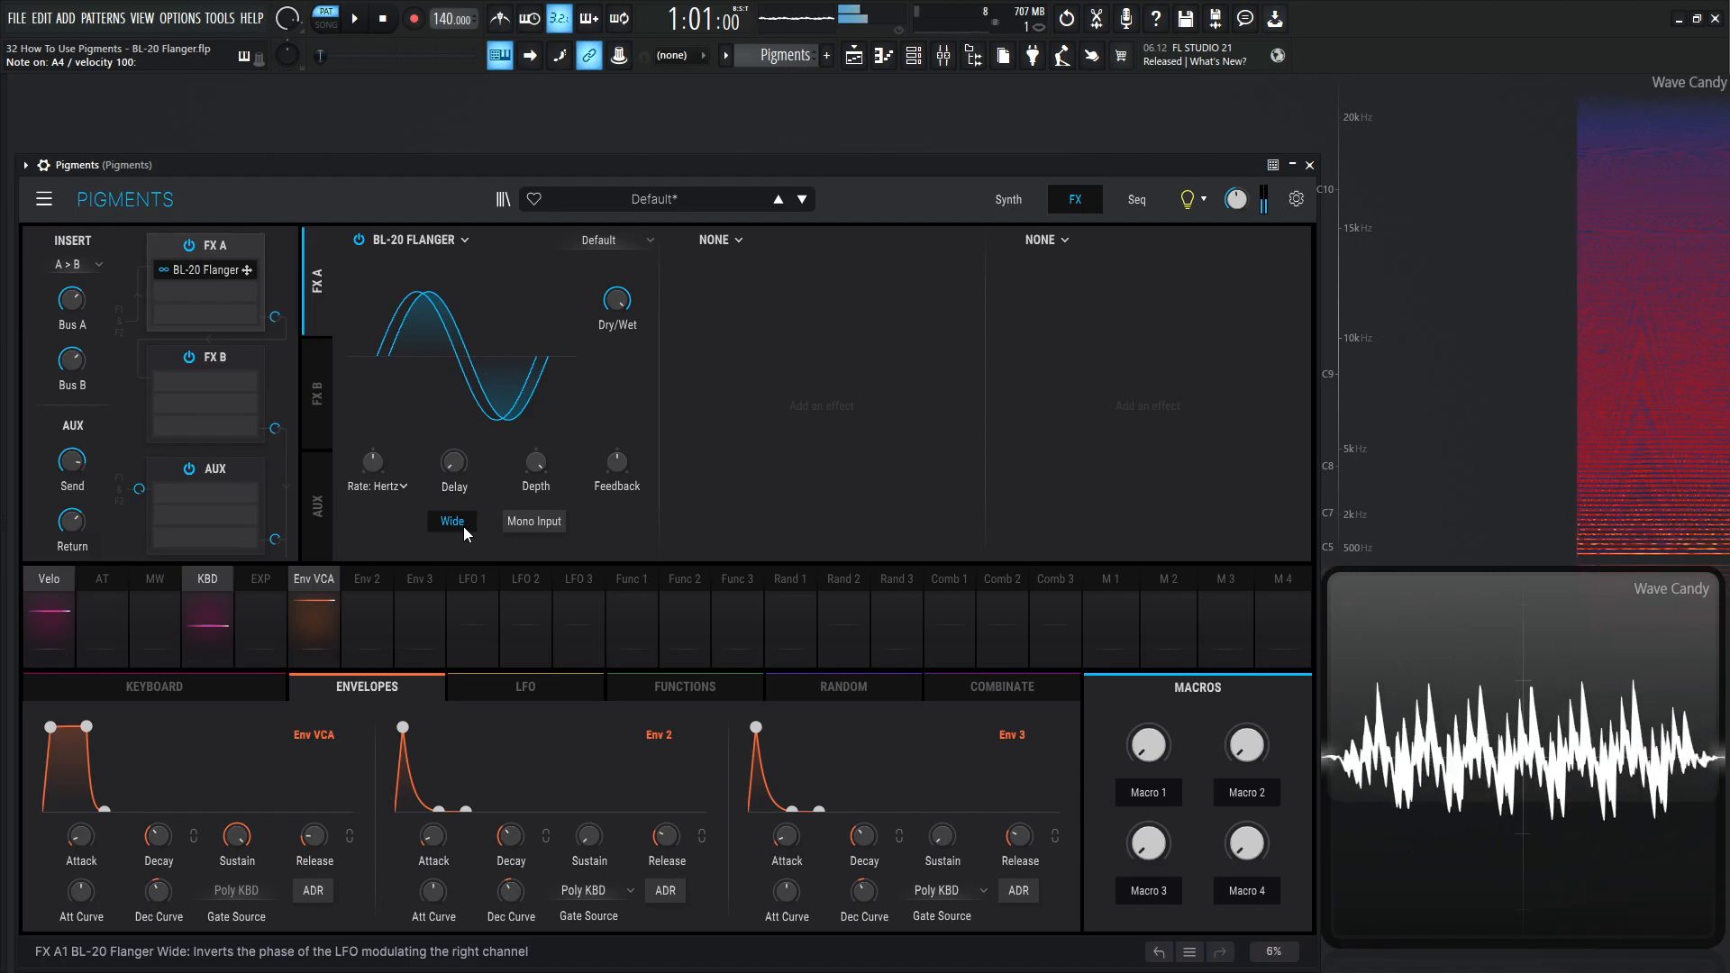
pyautogui.click(450, 521)
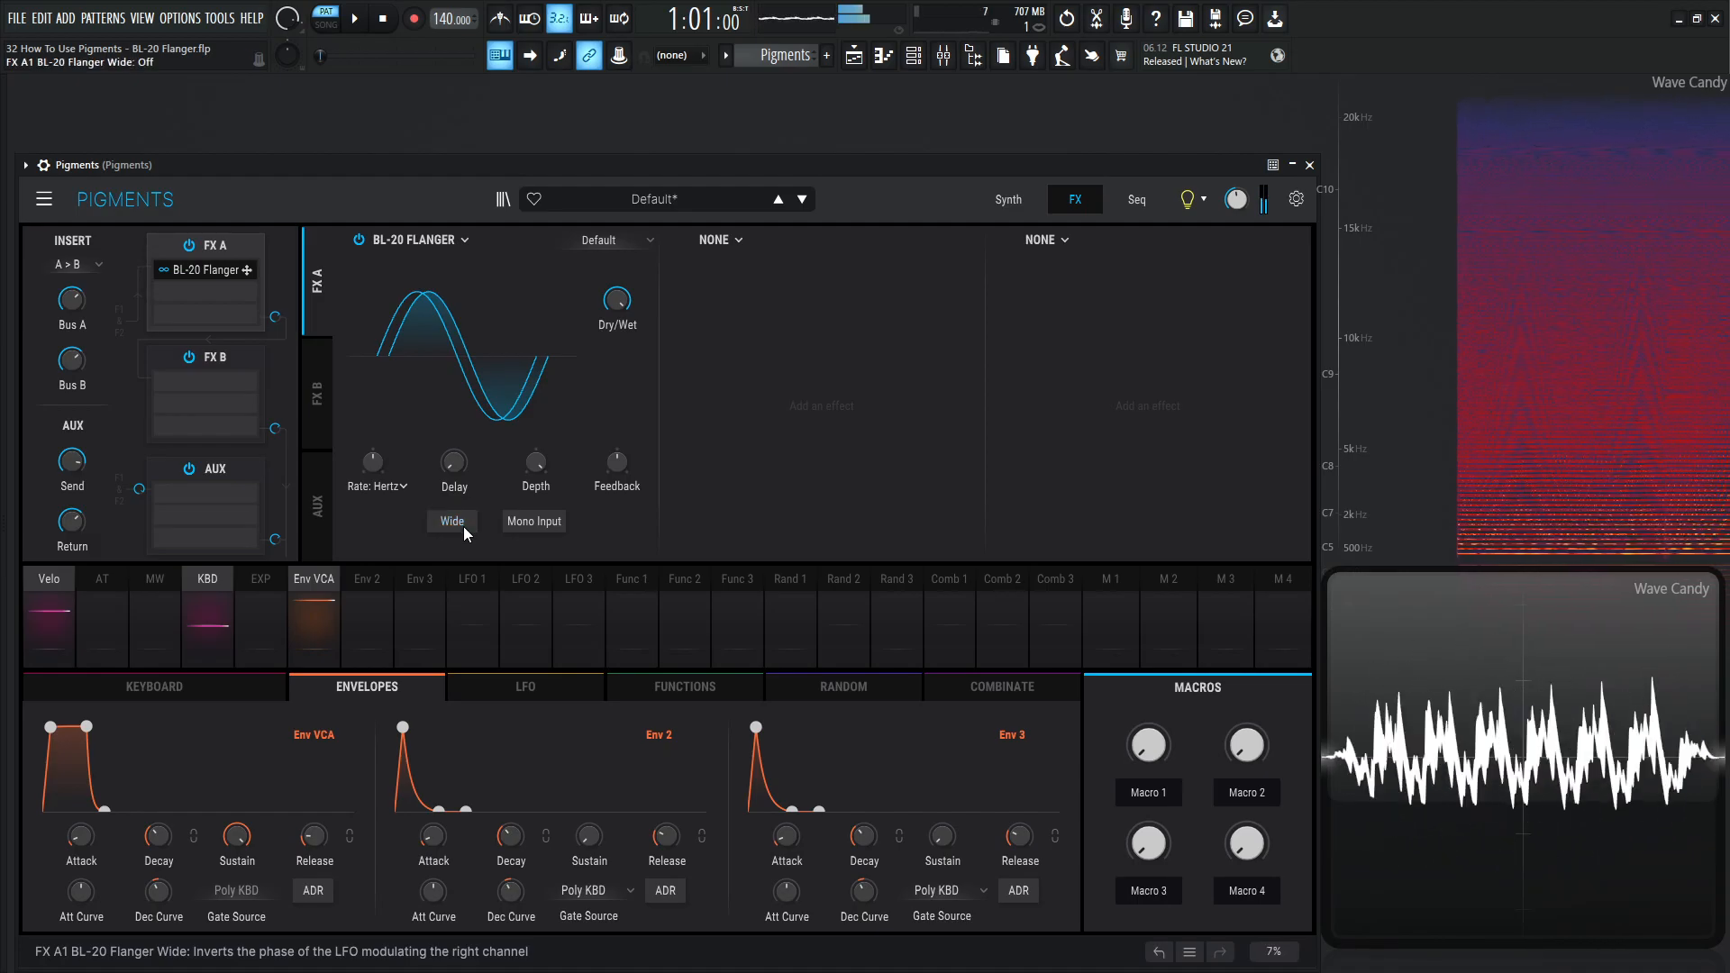
pyautogui.click(450, 521)
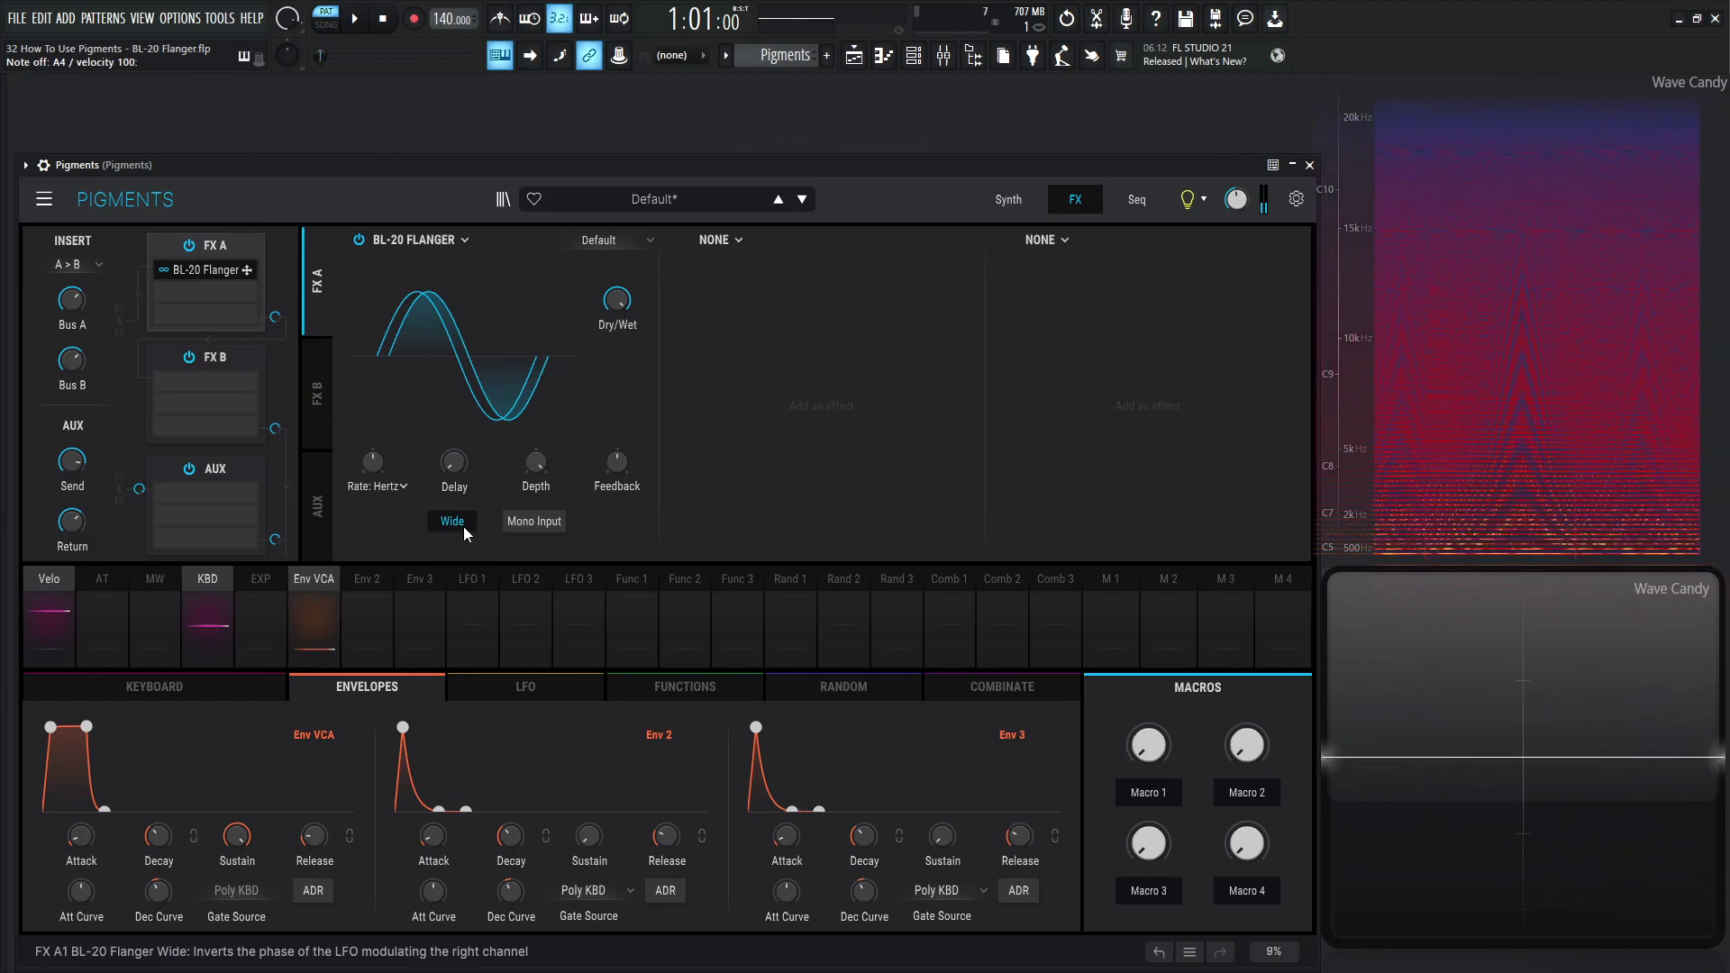
pyautogui.moveTo(533, 520)
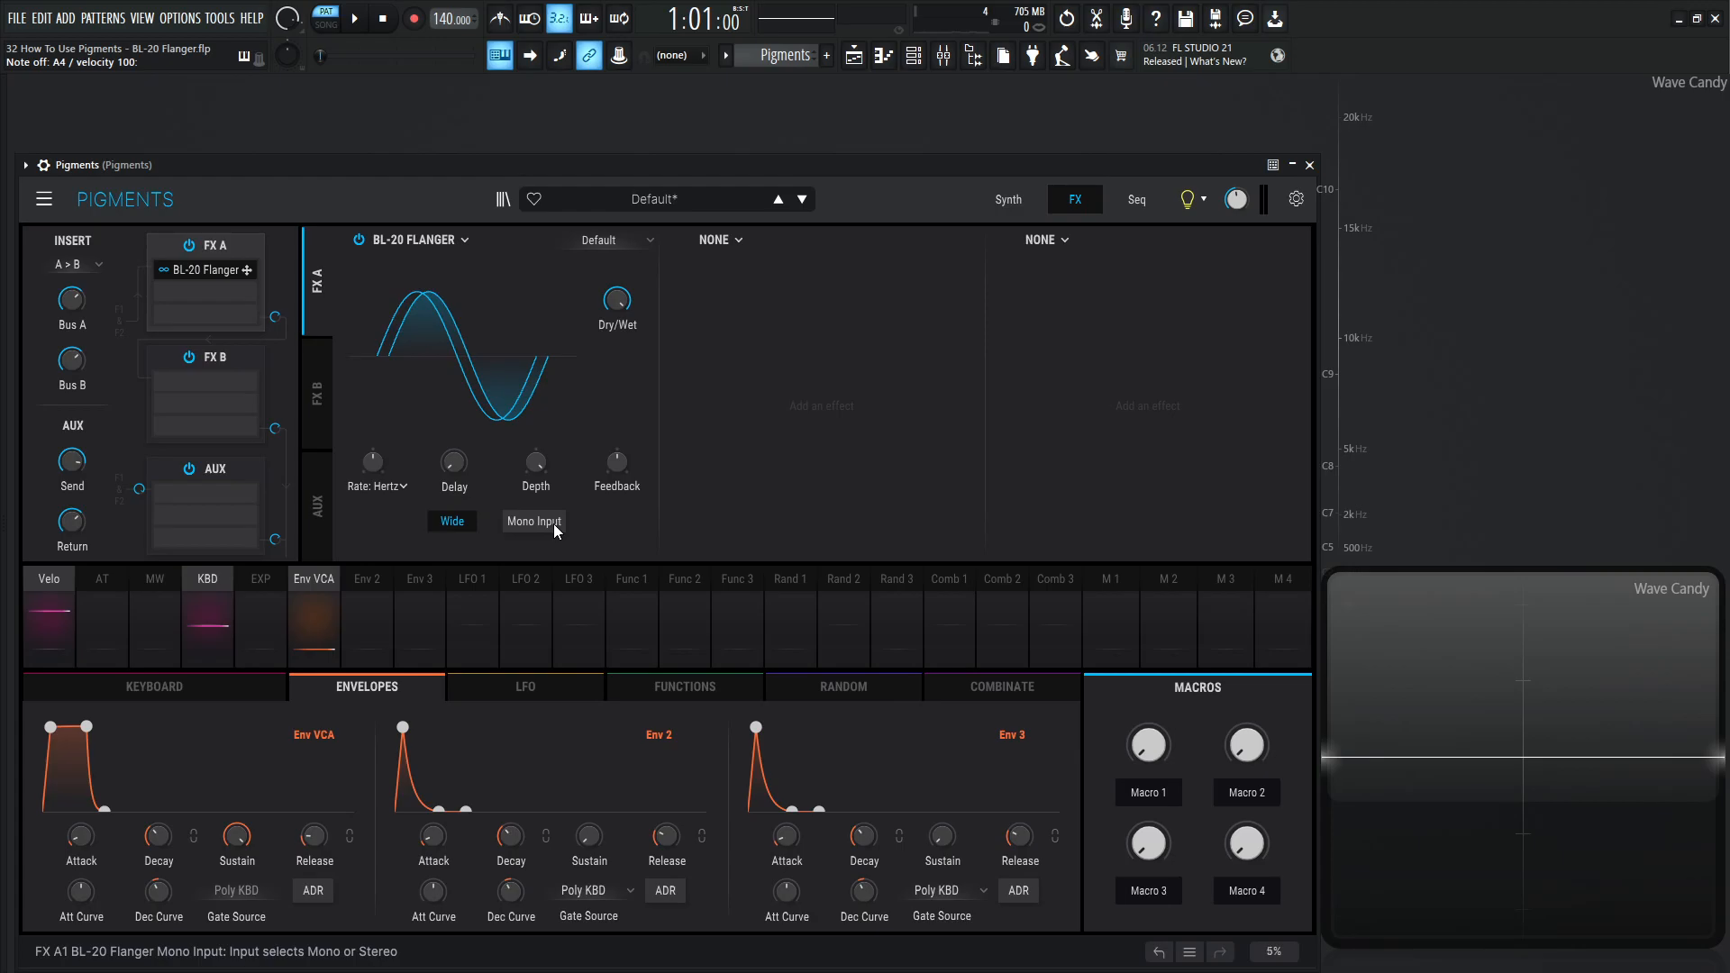
# Switch the flanger's input between Mono and Stereo while auditioning, leaving it on Mono.
pyautogui.click(534, 520)
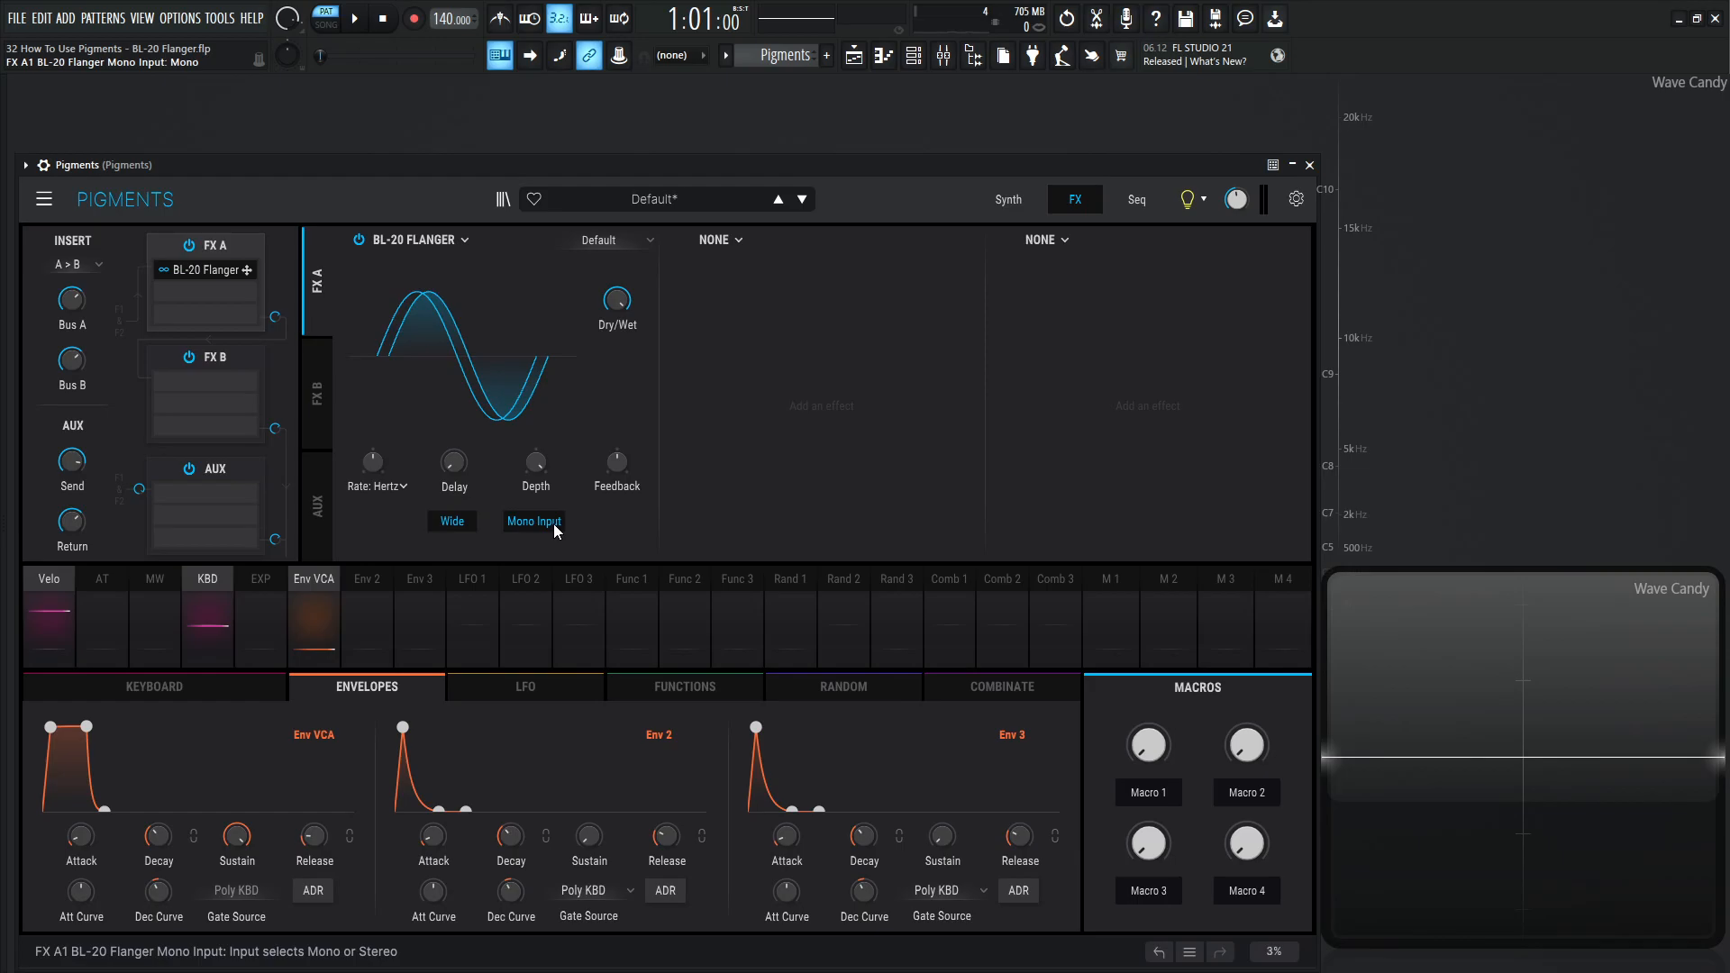
pyautogui.click(534, 520)
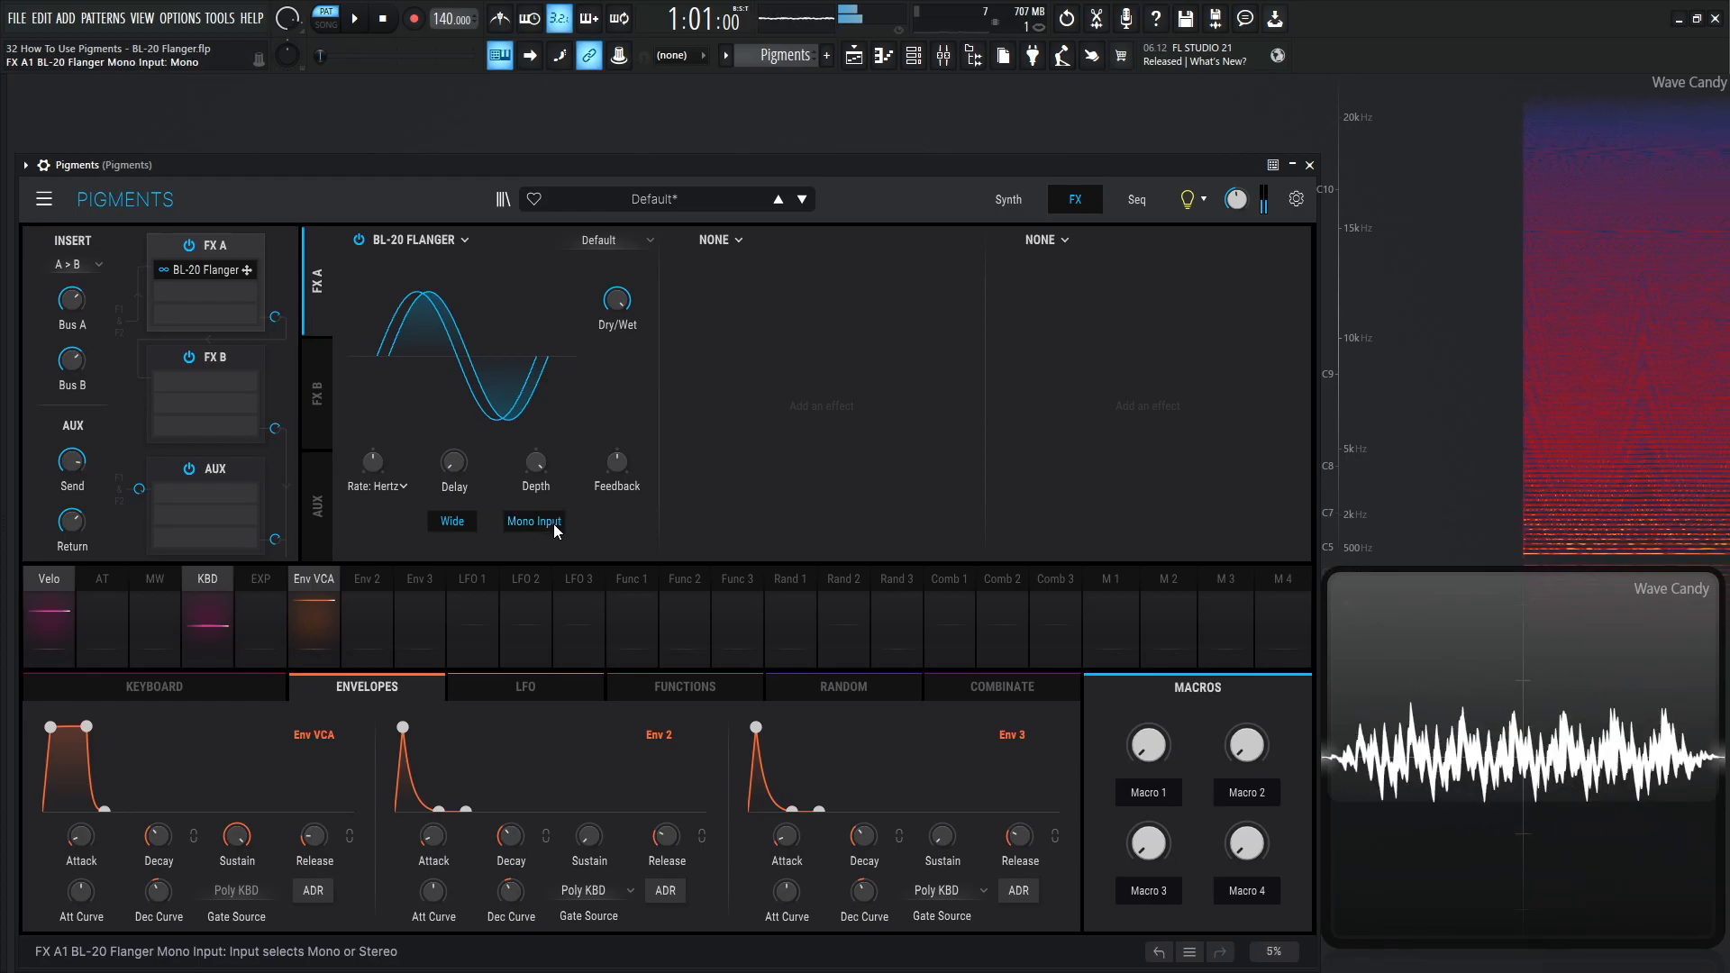
pyautogui.click(534, 521)
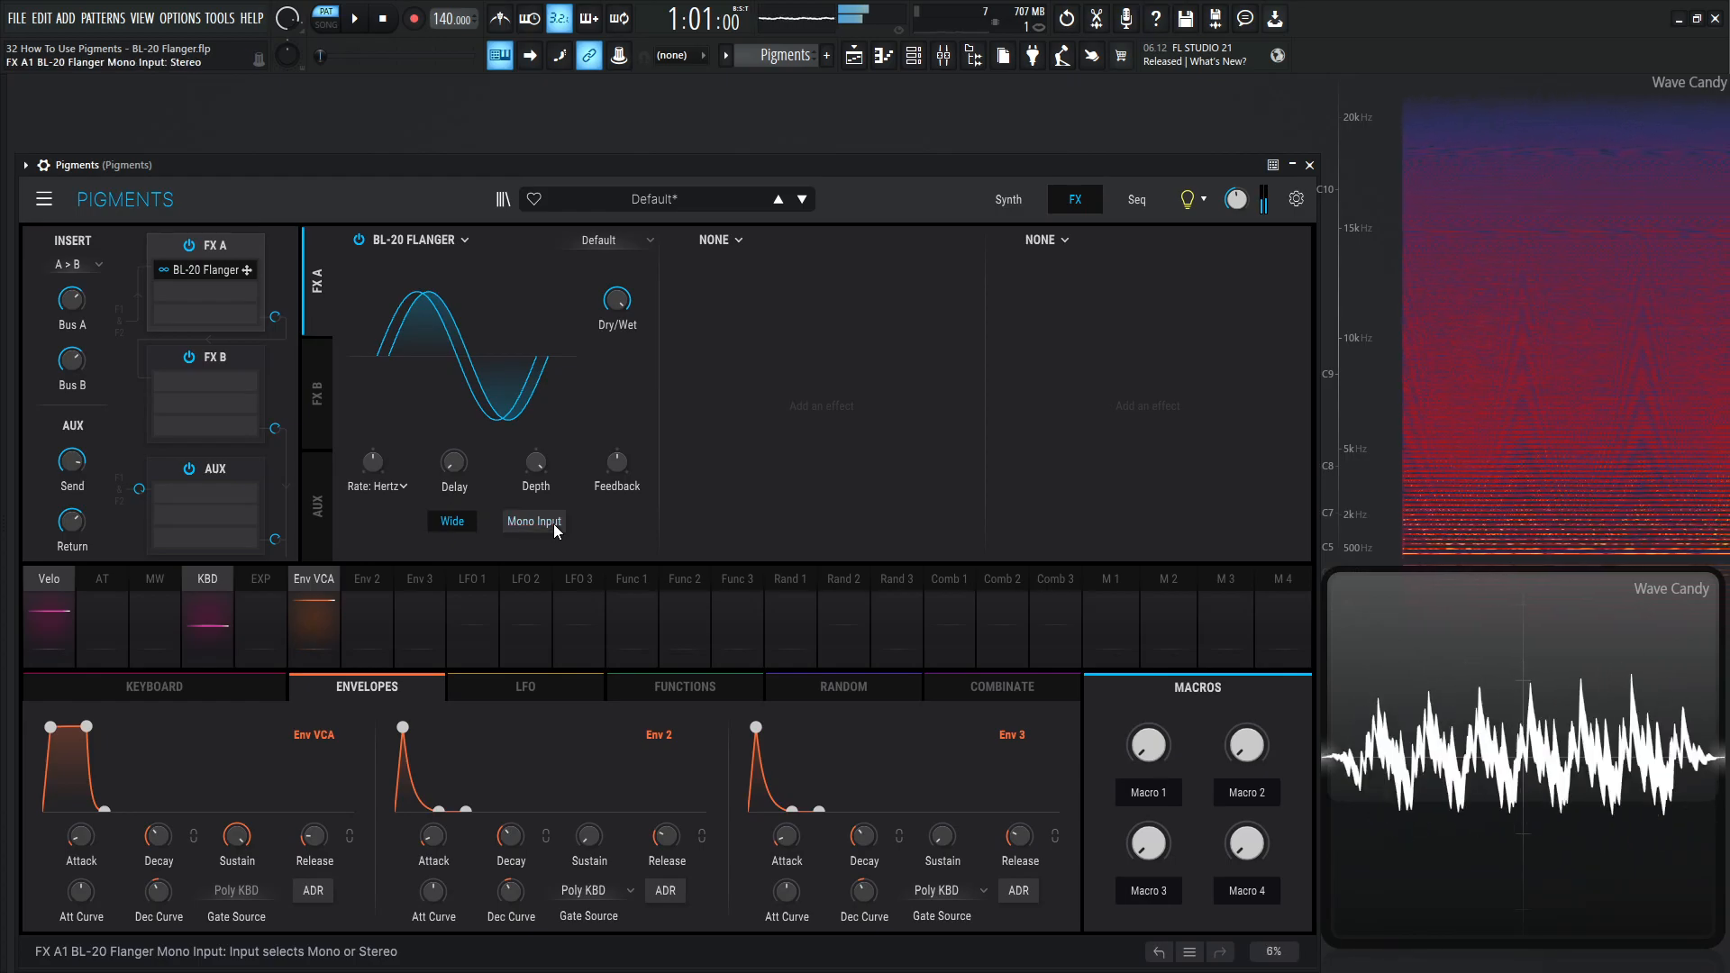
pyautogui.click(533, 521)
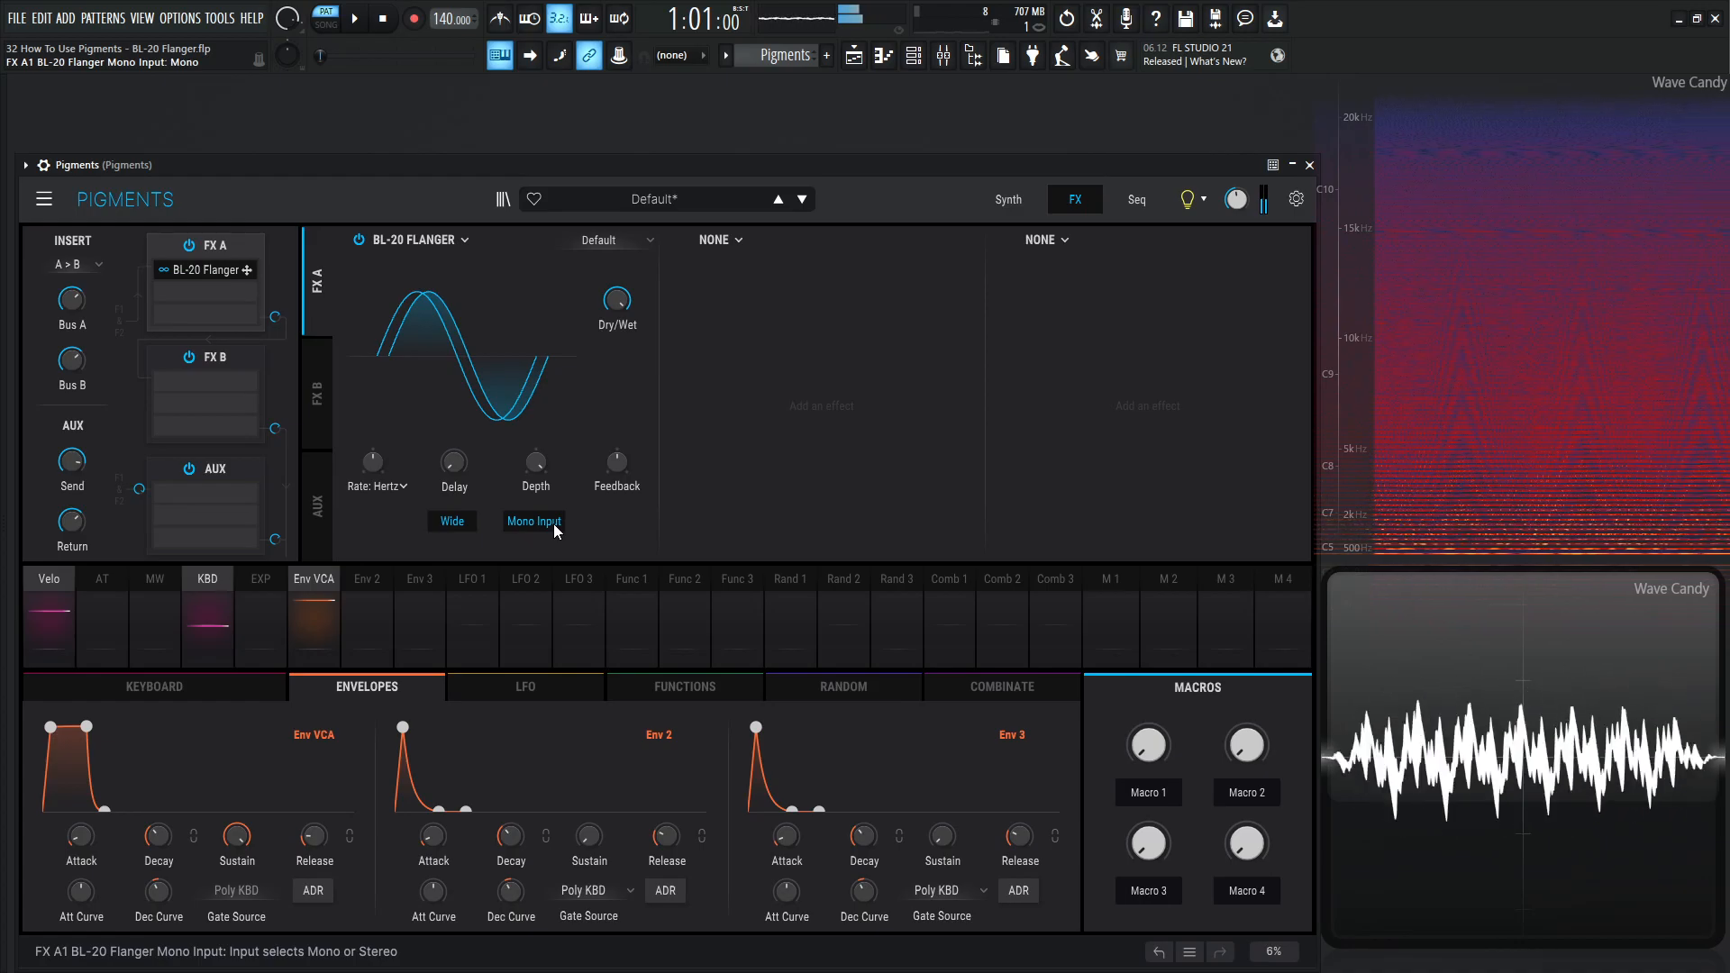